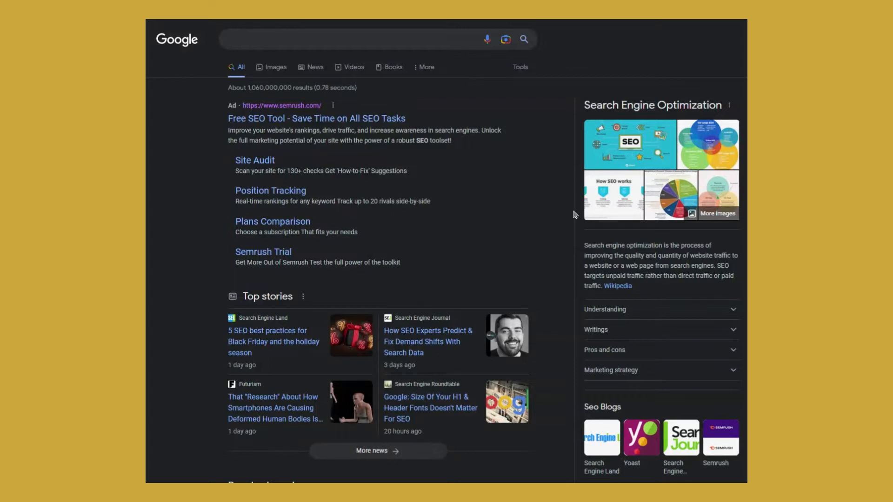
mouse_move(563, 173)
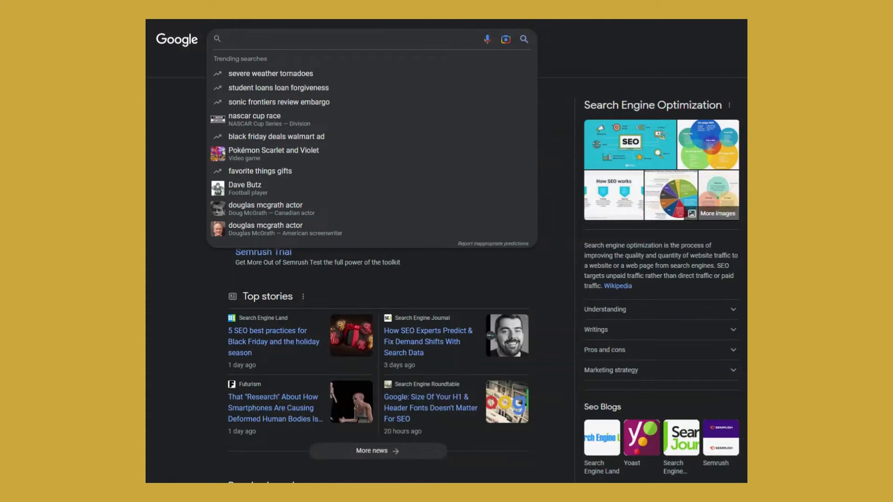
Search 'google search operators seosly' and skim SEOSLY's 50+ Google Search Operators article.
type("google search c")
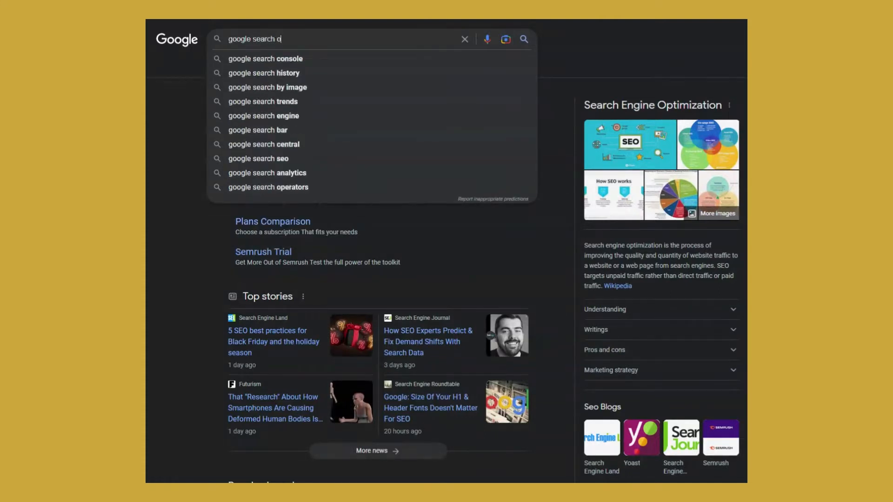
type("perators seosly")
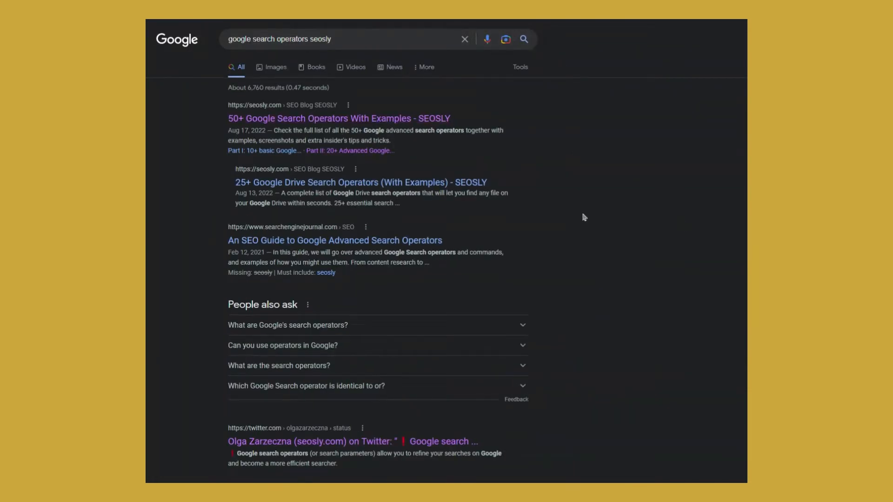
left_click(339, 119)
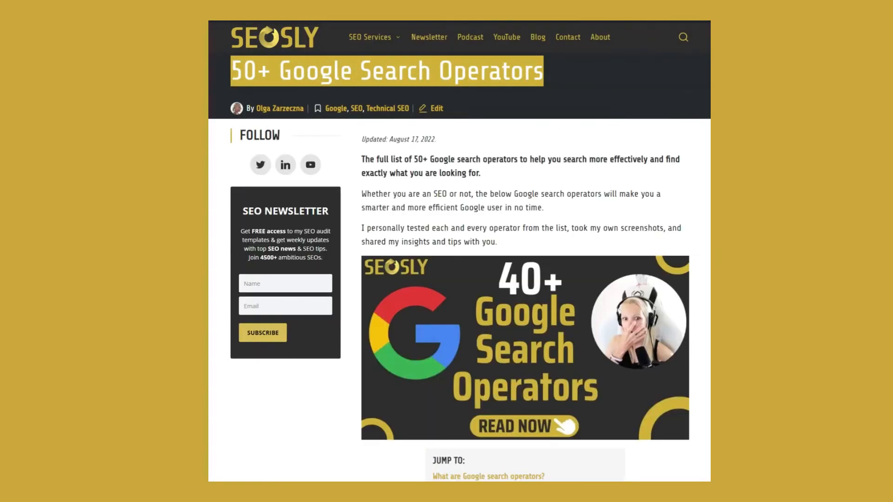
scroll("down", 3)
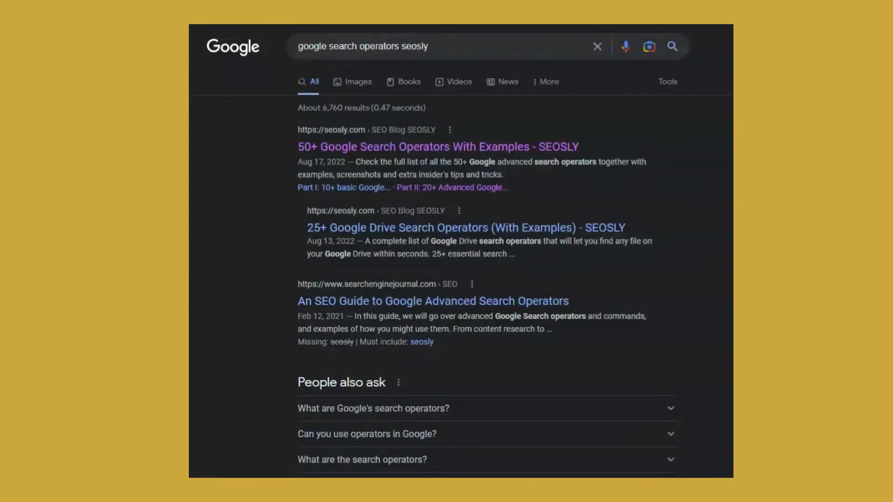
mouse_move(482, 162)
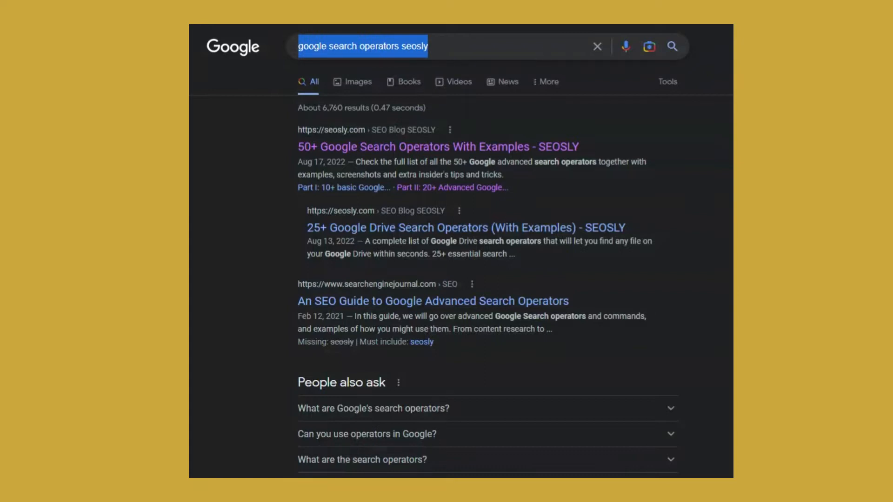
Search 'olga seo' with the surname excluded by a minus operator.
type("-")
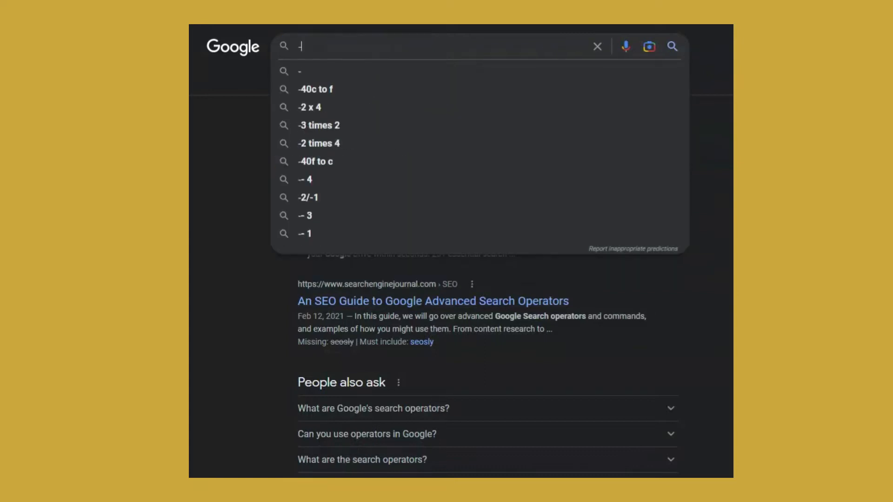
type("q")
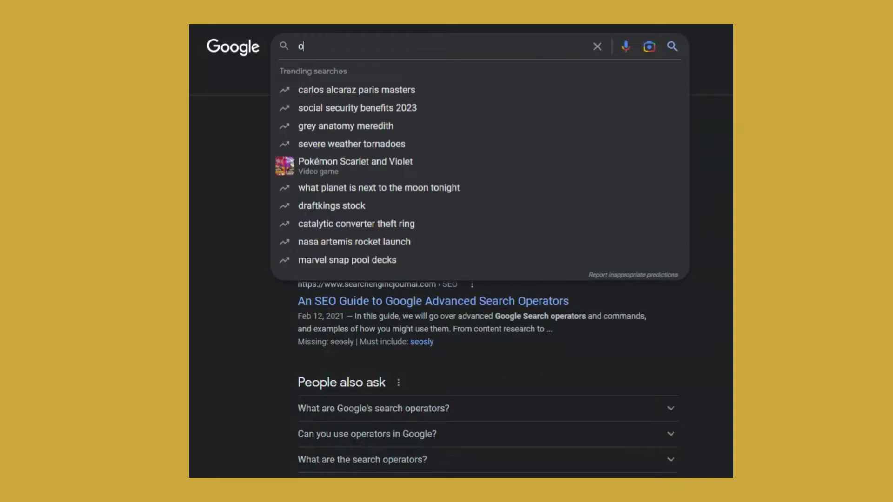
type("olga seo -zarze")
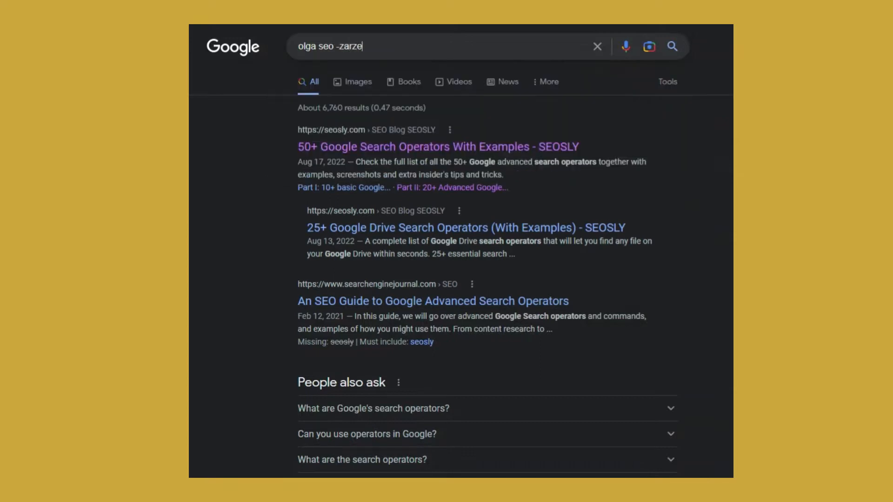
type("czn")
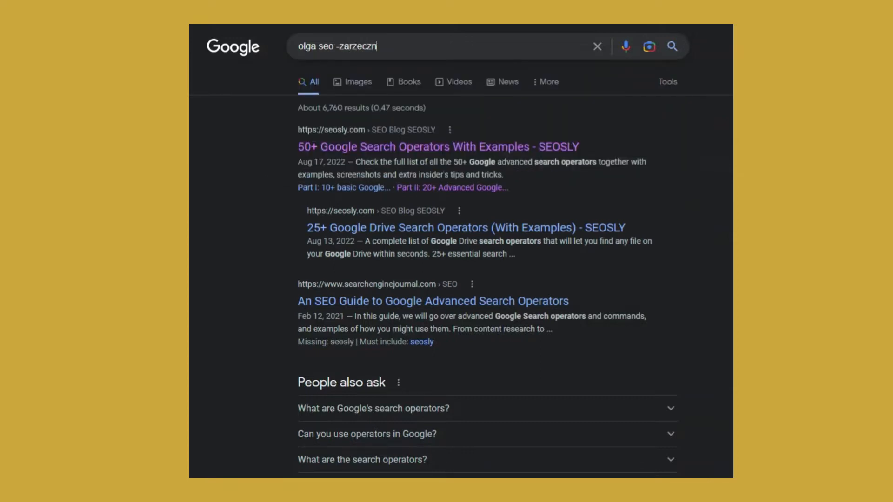
type("a")
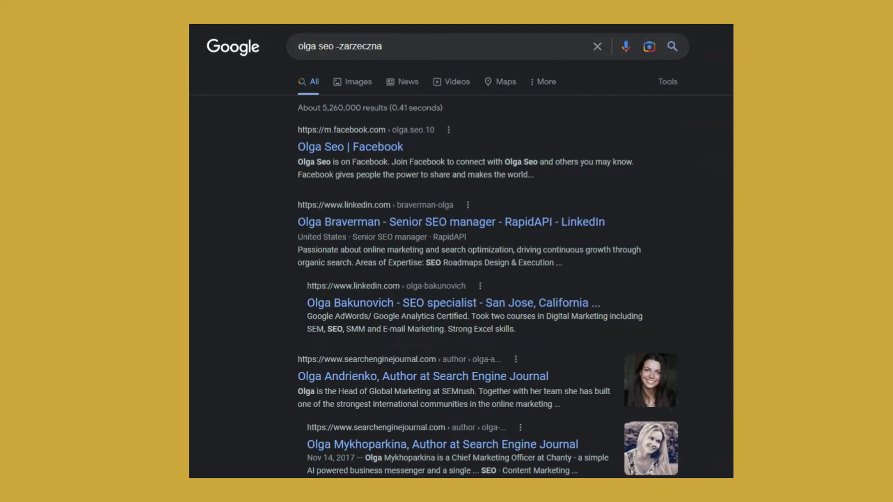
mouse_move(458, 213)
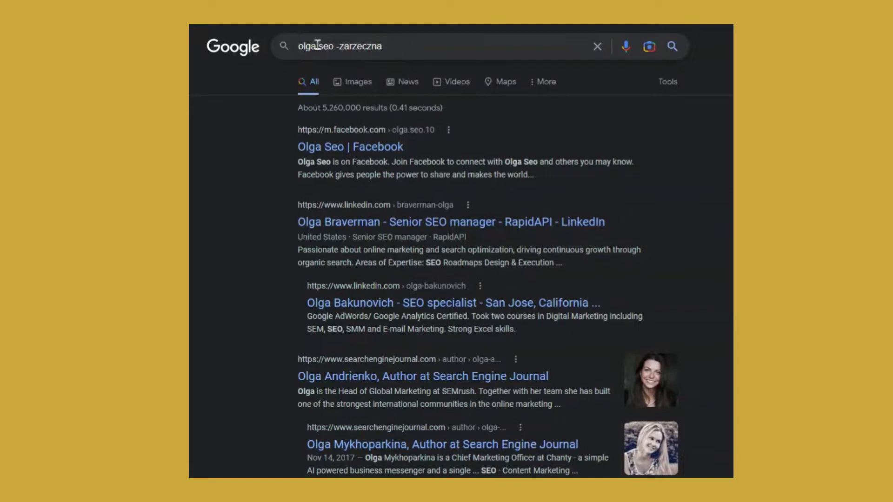
Replace the query with 'seo -local -international' and view the filtered results.
triple_click(340, 46)
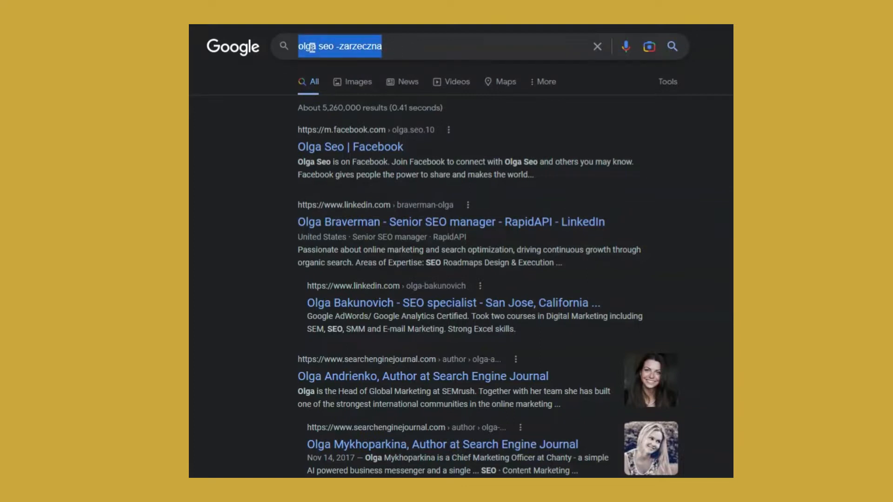
type("seo -local -inter")
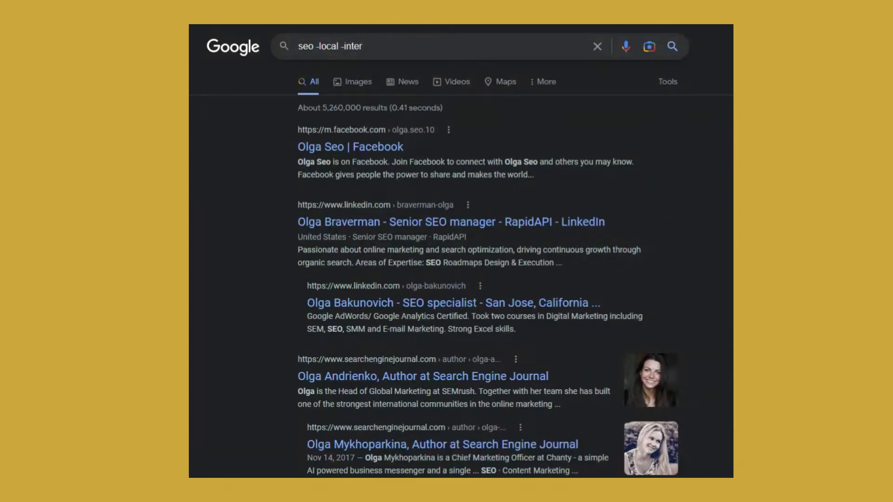
type("national")
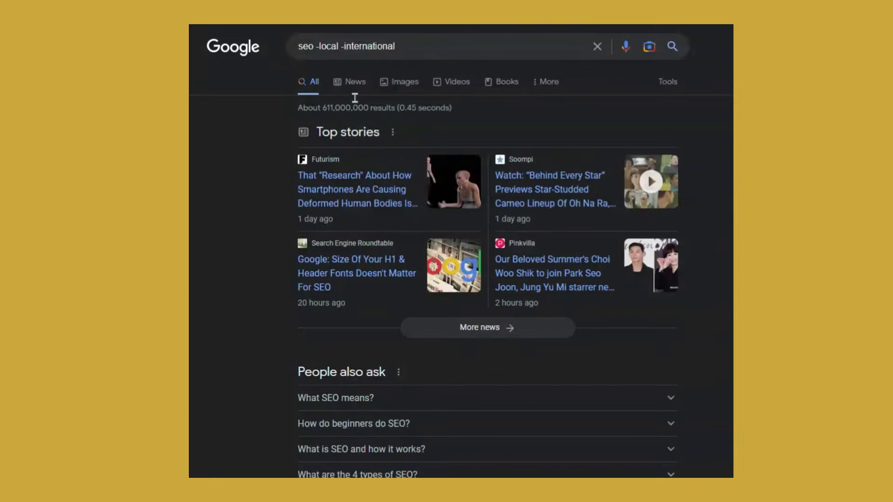
left_click(346, 46)
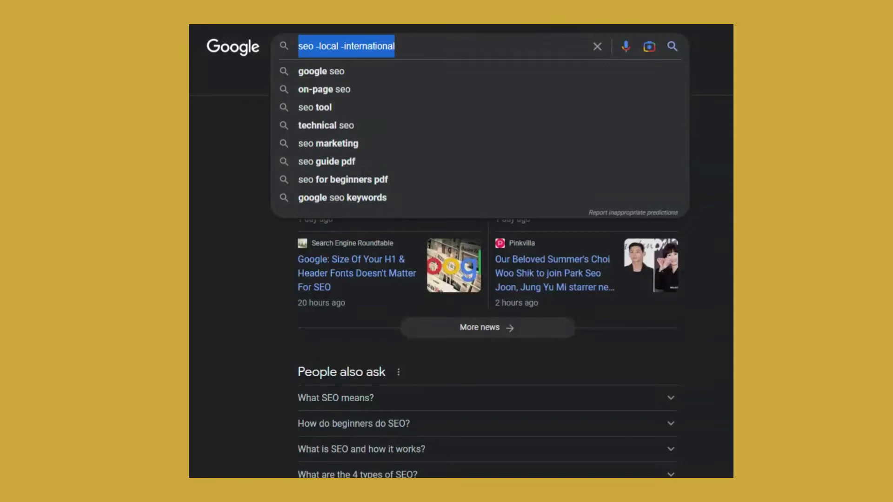
Search 'seo consultant' with the exact quoted name "olga zarz…" excluded by a minus sign.
left_click(320, 46)
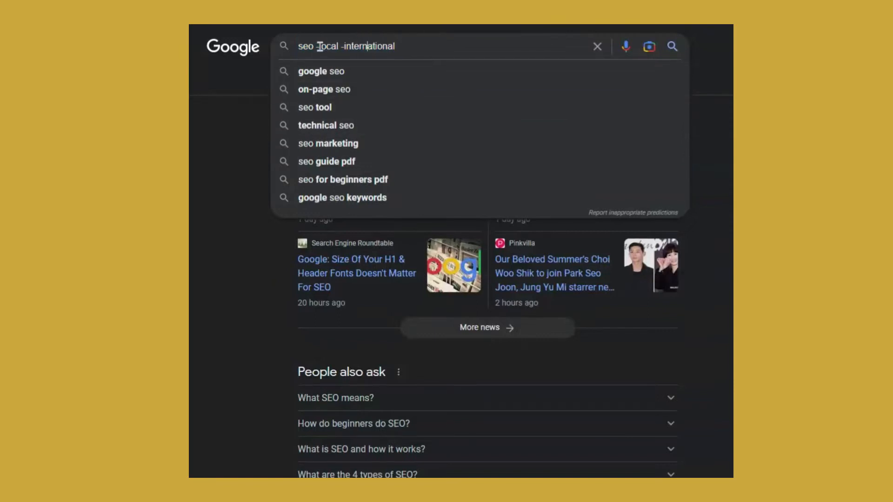
type("seo consultant")
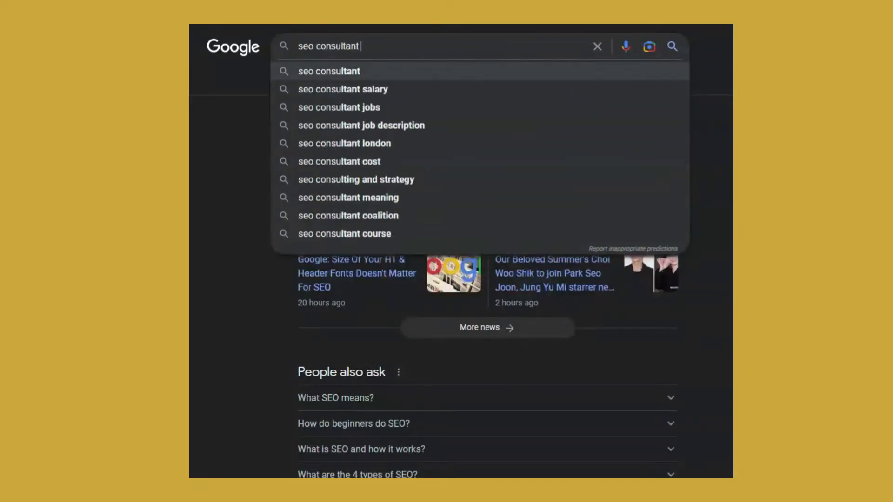
key("backspace")
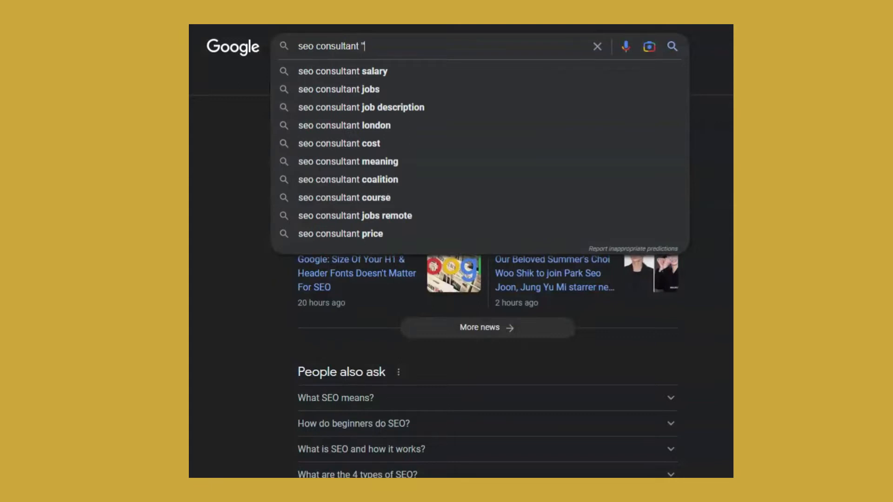
key("Backspace")
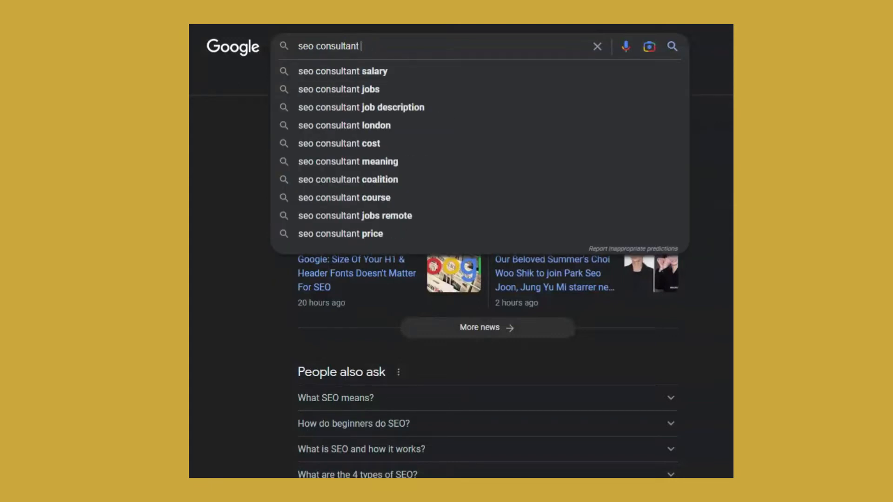
type("-\"")
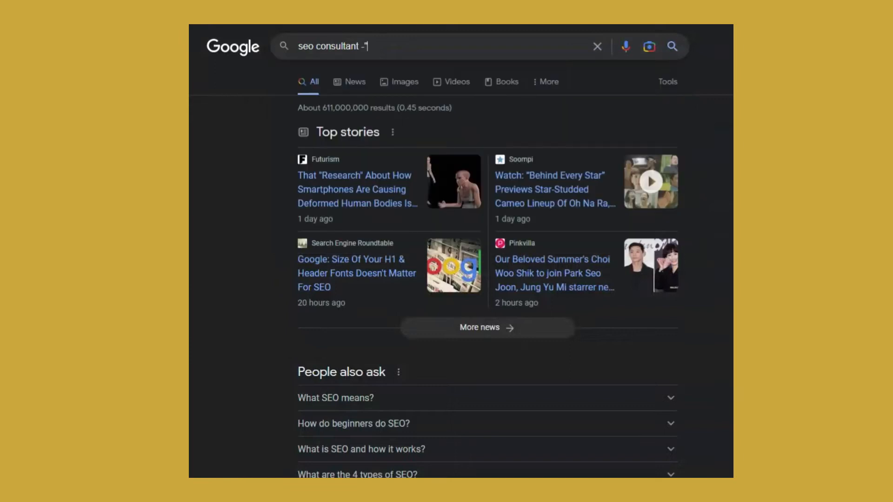
type("o")
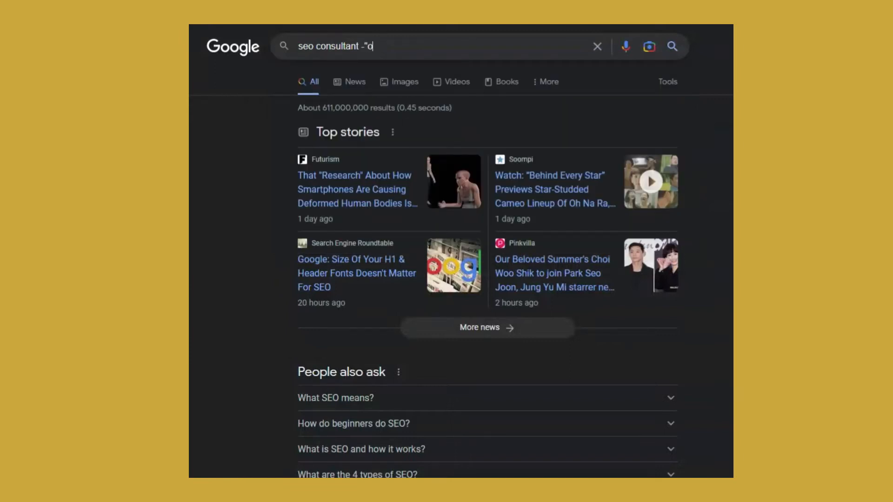
type("lga zarz")
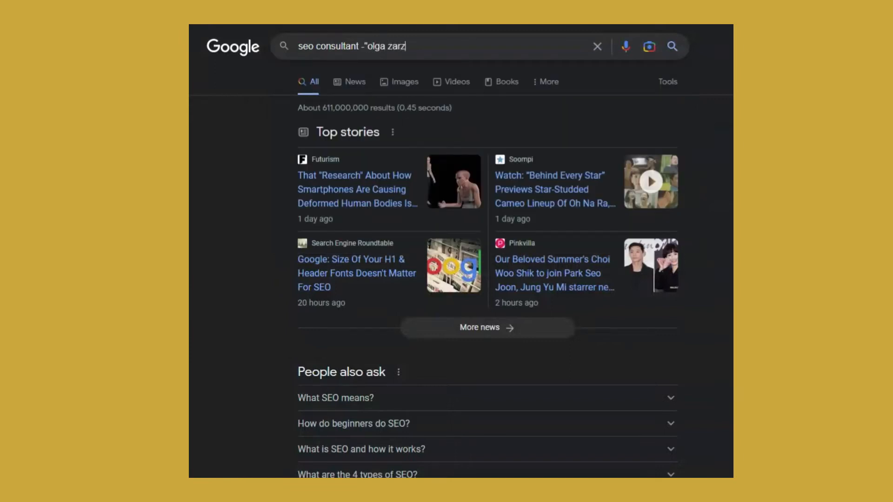
type("ecz")
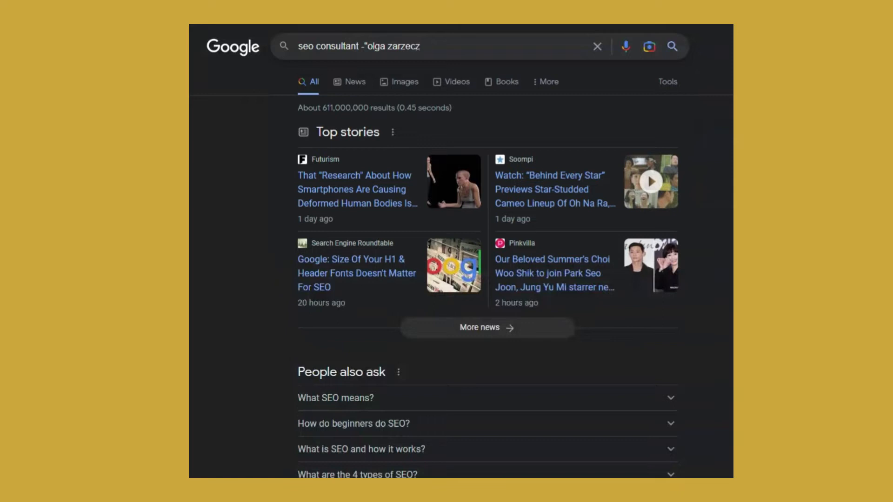
type("a")
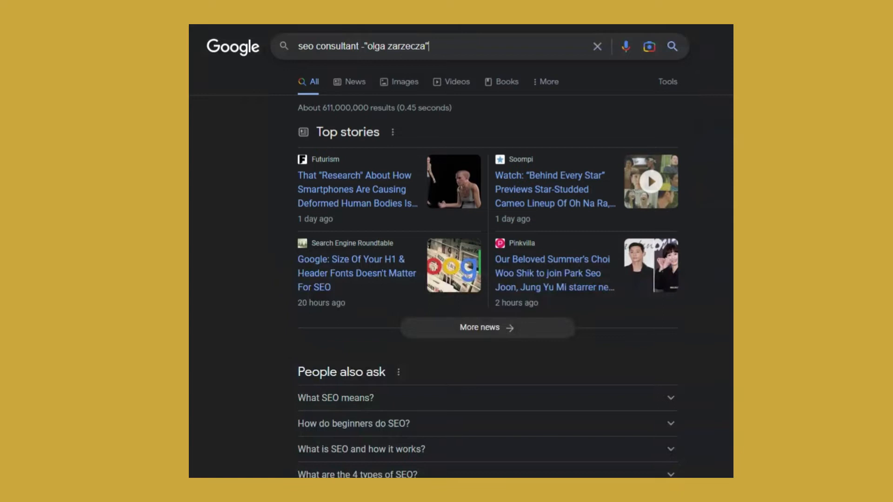
key("Enter")
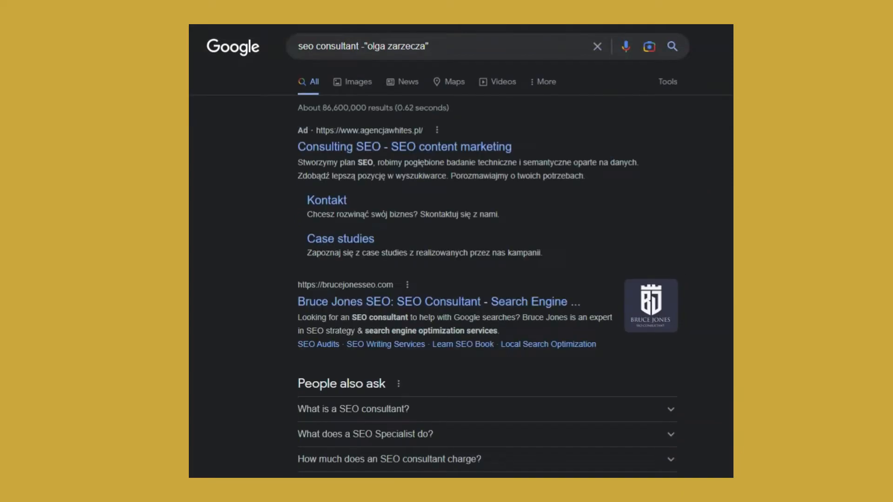
Browse 'seo consultant' results excluding the first name and surname as separate words.
scroll("down", 3)
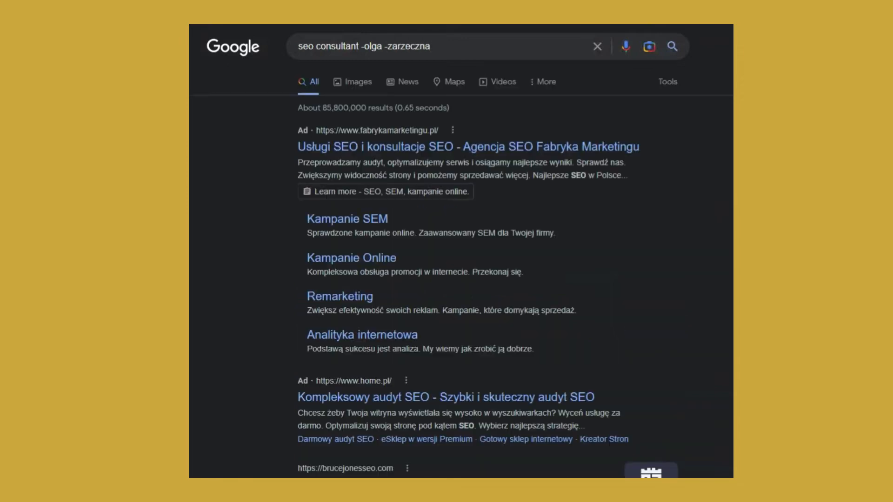
scroll("down", 3)
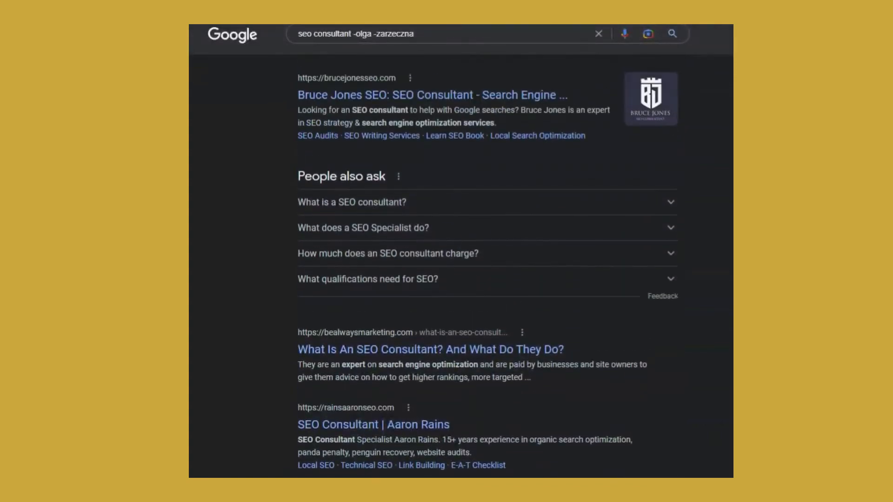
mouse_move(594, 311)
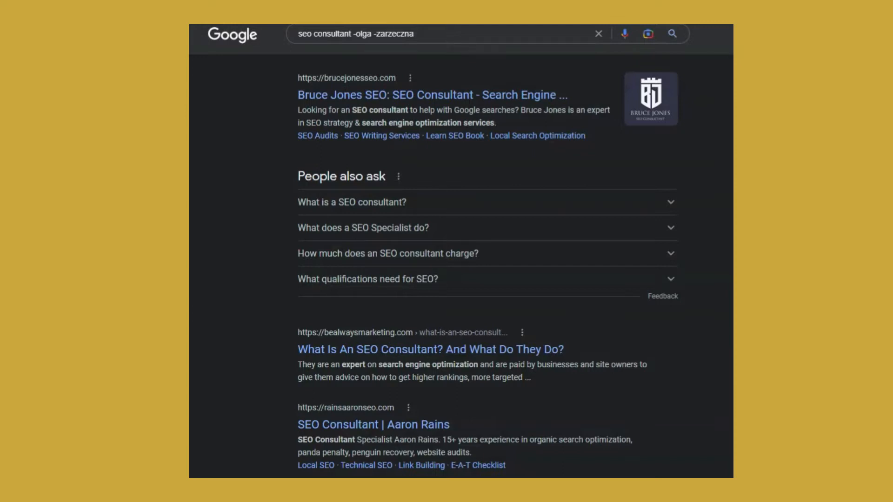
left_click(387, 33)
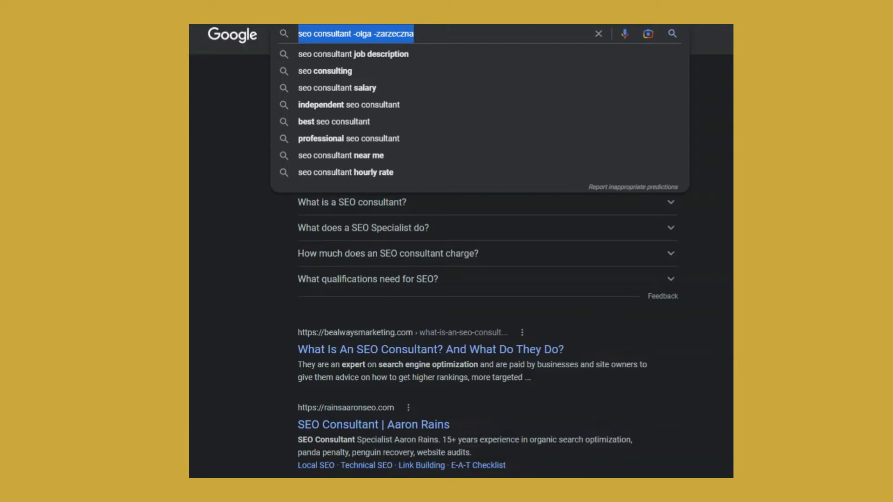
Search site:seosly.com and scroll through the indexed seosly.com pages.
left_click(599, 33)
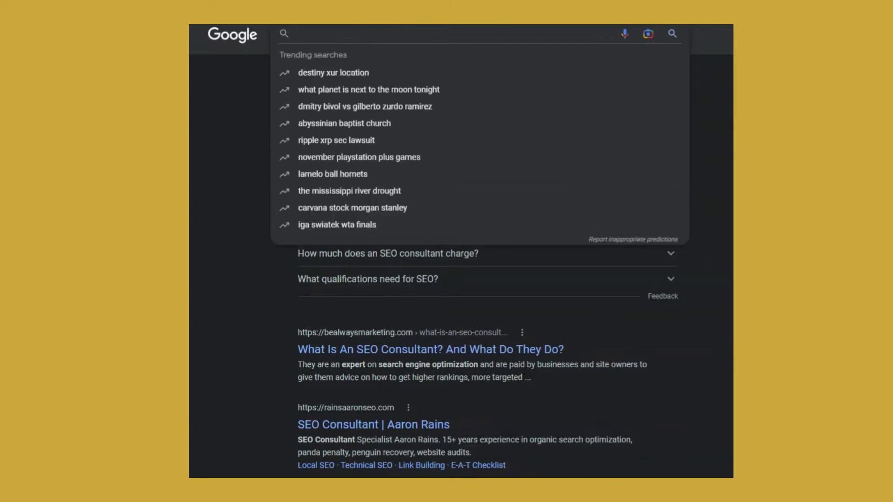
type("site:seosly")
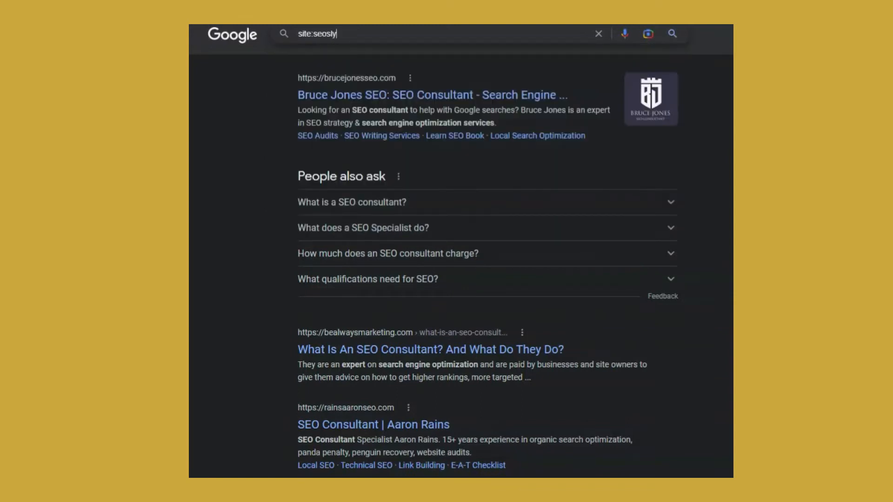
type(".com")
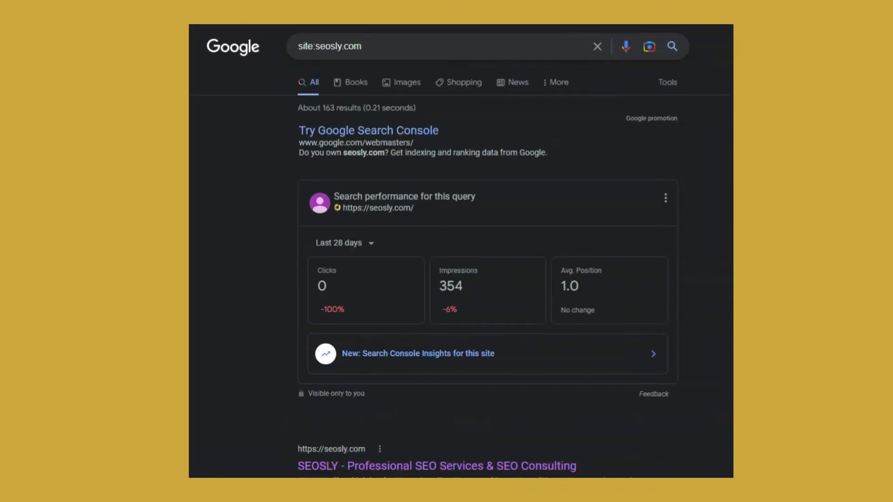
scroll("down", 3)
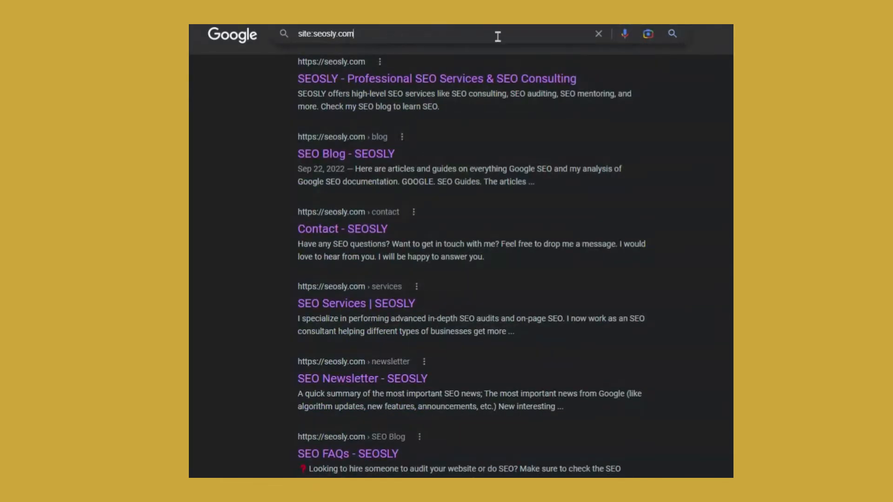
mouse_move(561, 198)
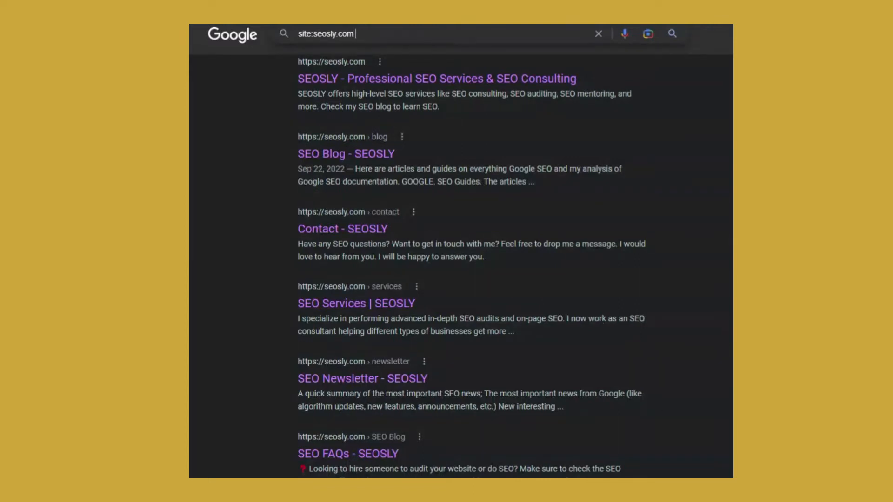
Add -audit to the site:seosly.com query.
type("-audit")
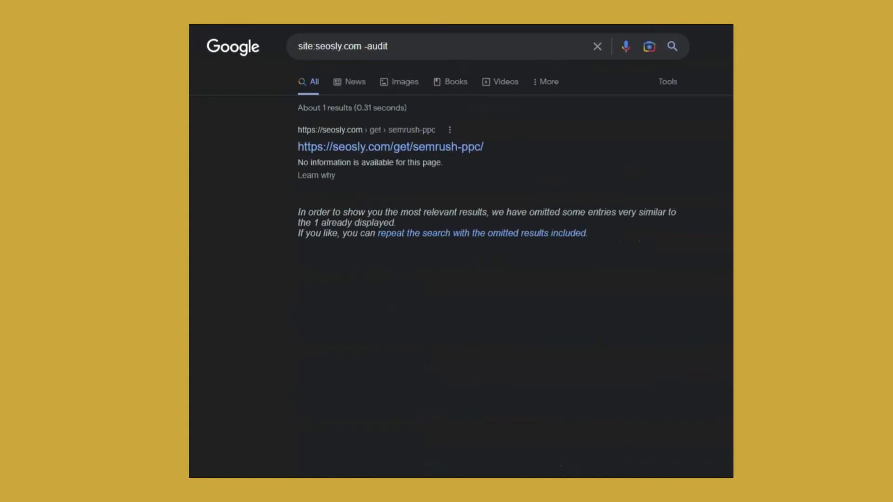
mouse_move(370, 147)
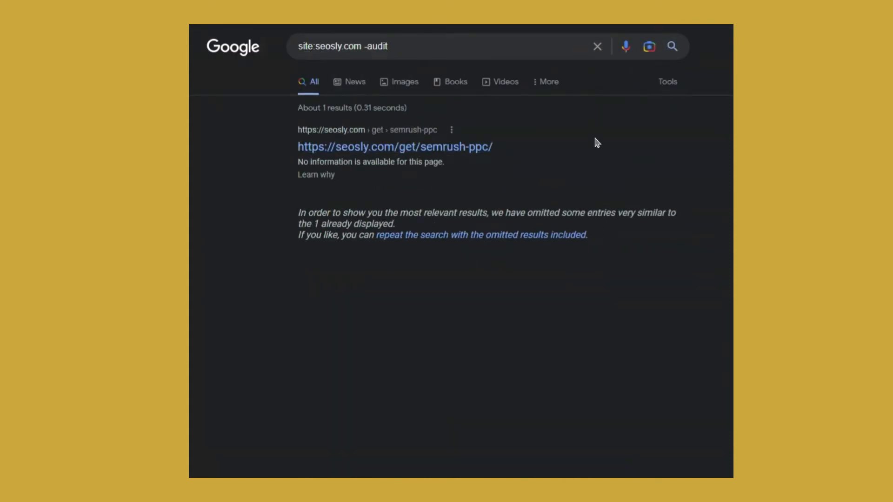
mouse_move(510, 292)
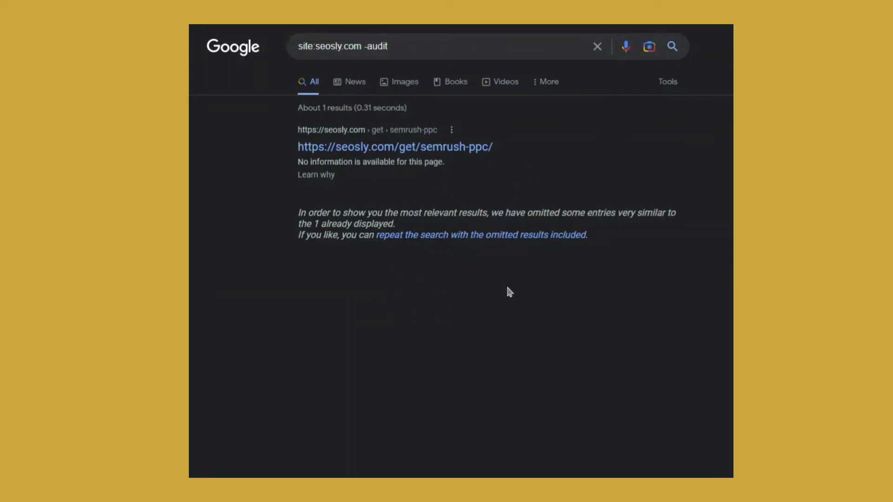
mouse_move(631, 170)
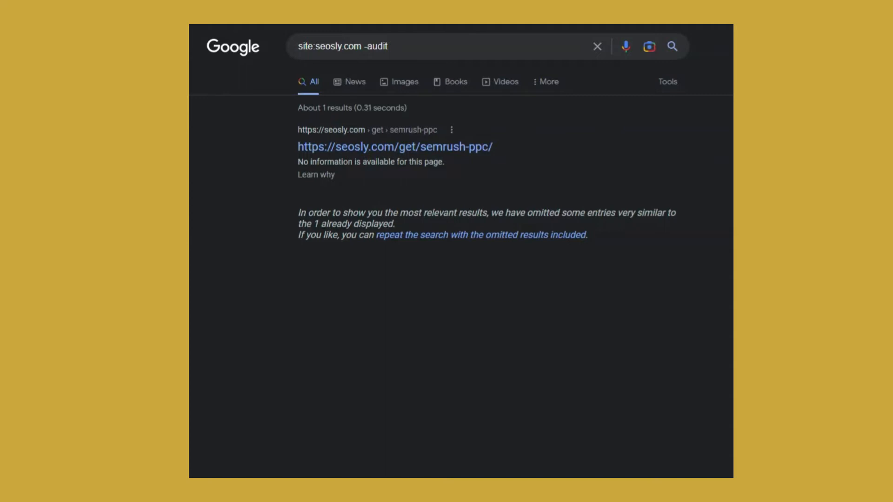
mouse_move(494, 46)
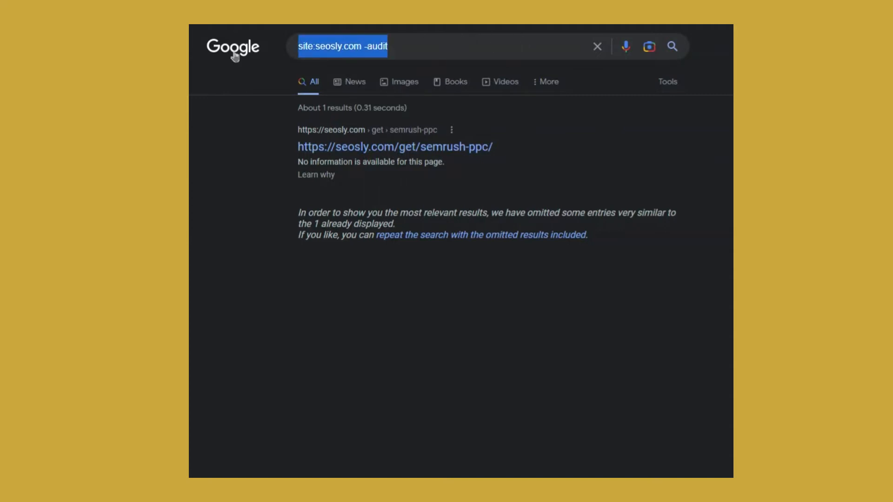
Search 'seo guide -site:moz.com' so Moz pages are excluded.
type("seo a")
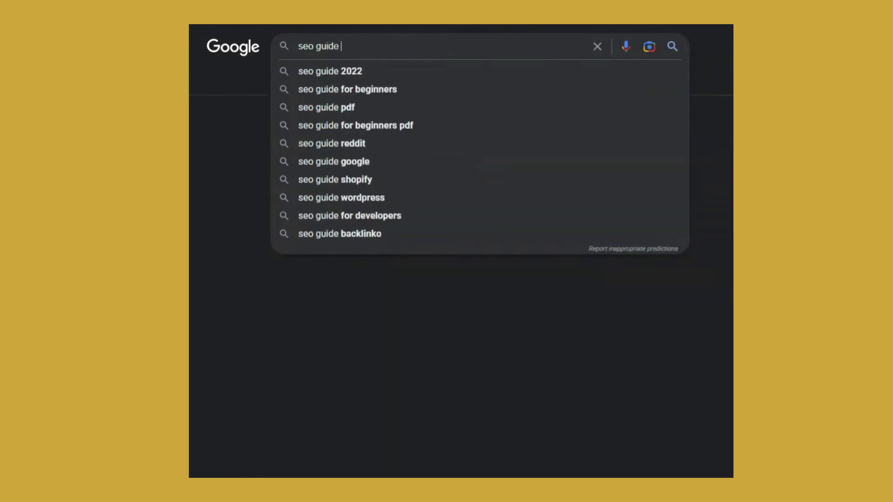
type("-")
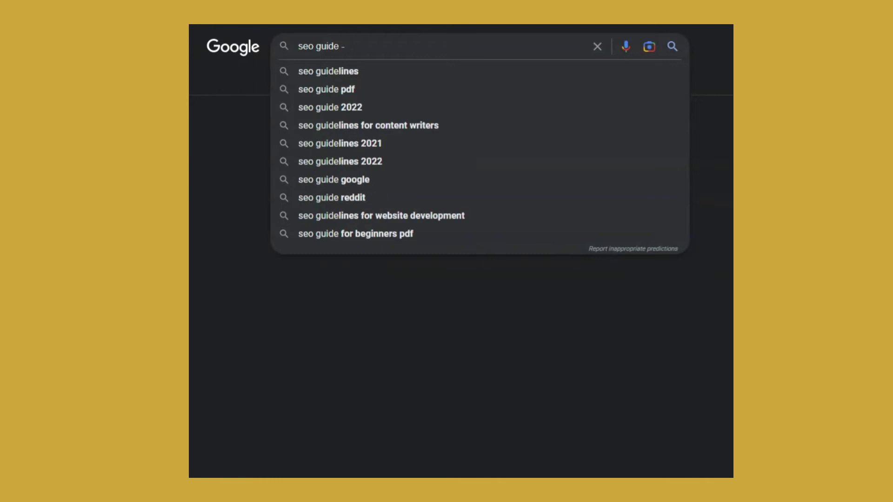
type("site:moz")
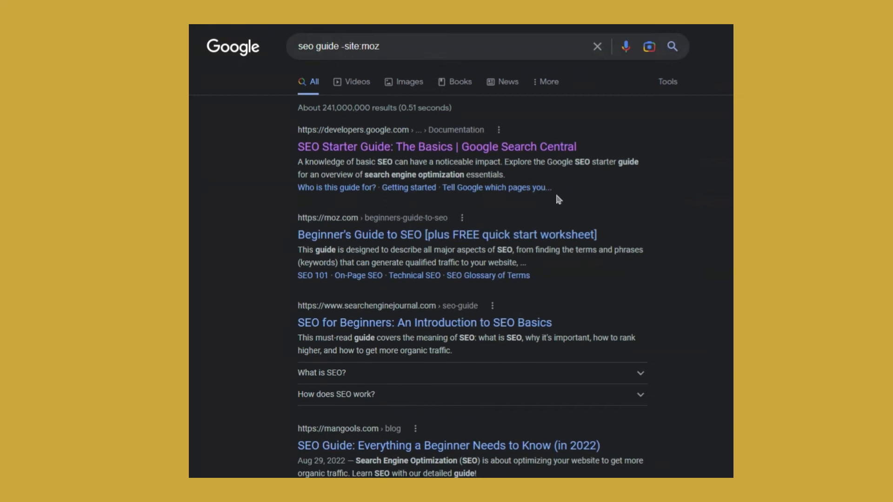
mouse_move(380, 73)
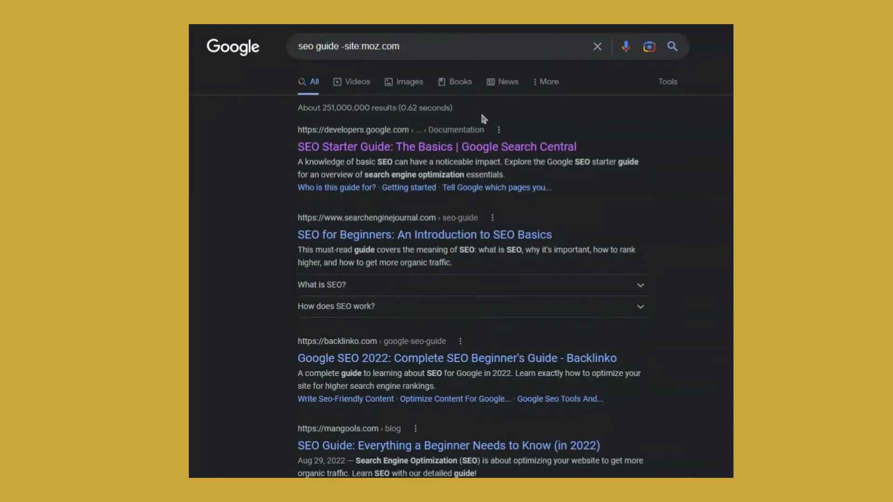
left_click(399, 46)
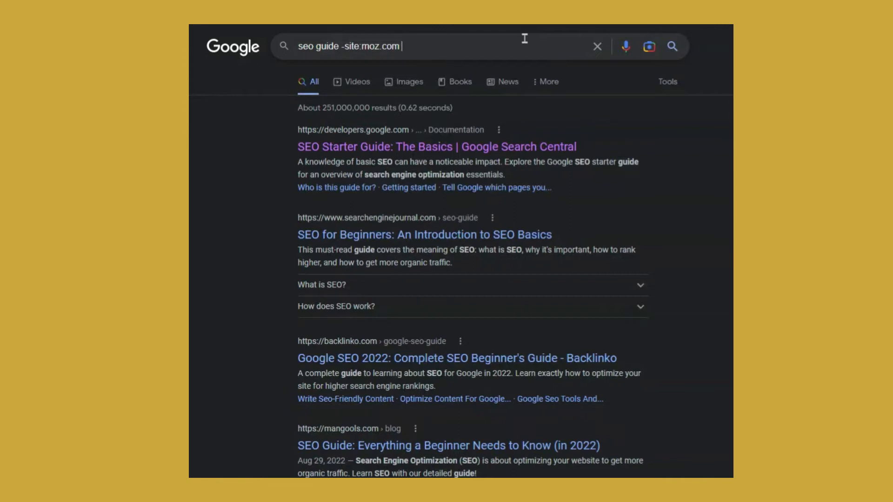
Add -site:backlinko.com and -site:ahrefs.com exclusions to the seo guide query.
type("-site:")
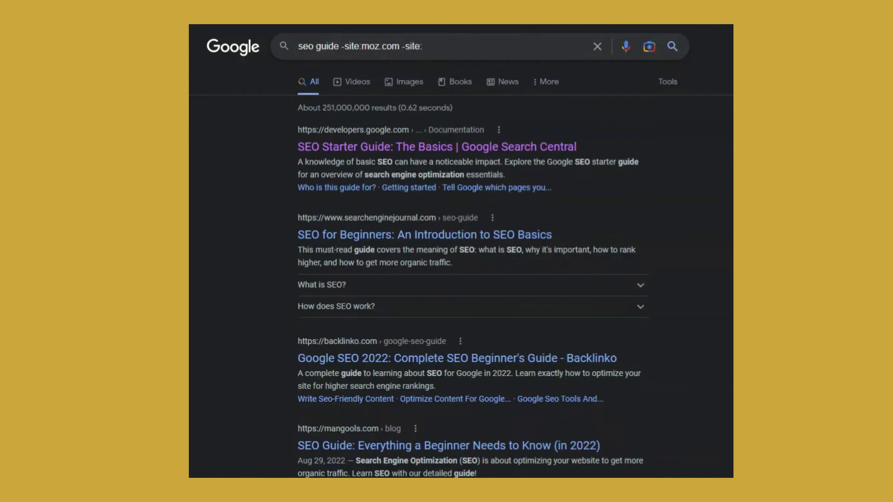
type("backlinko.com")
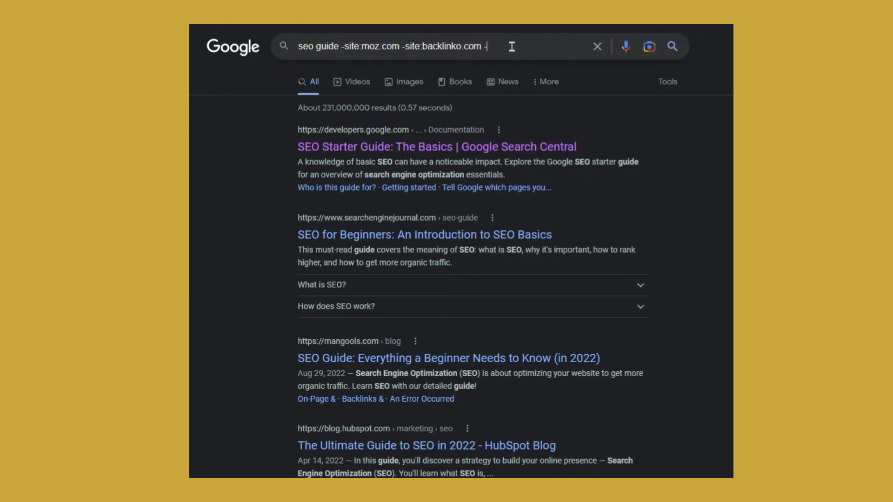
type("-site:a")
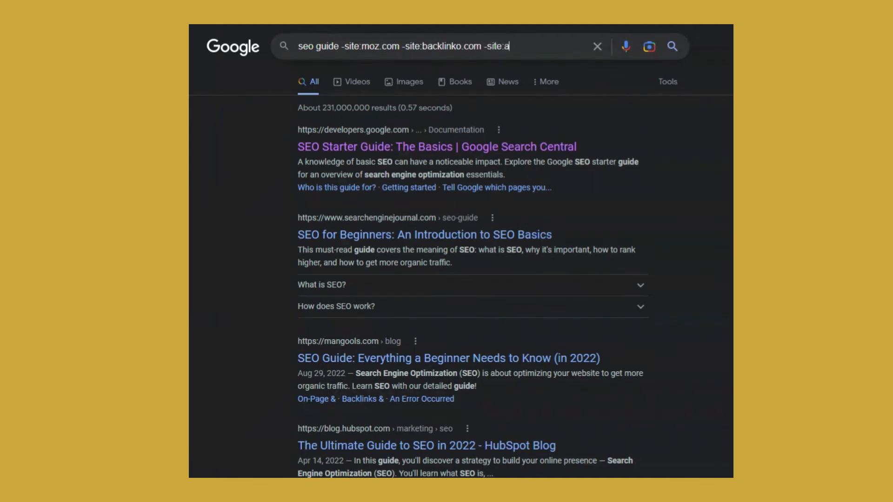
type("hrefs.com")
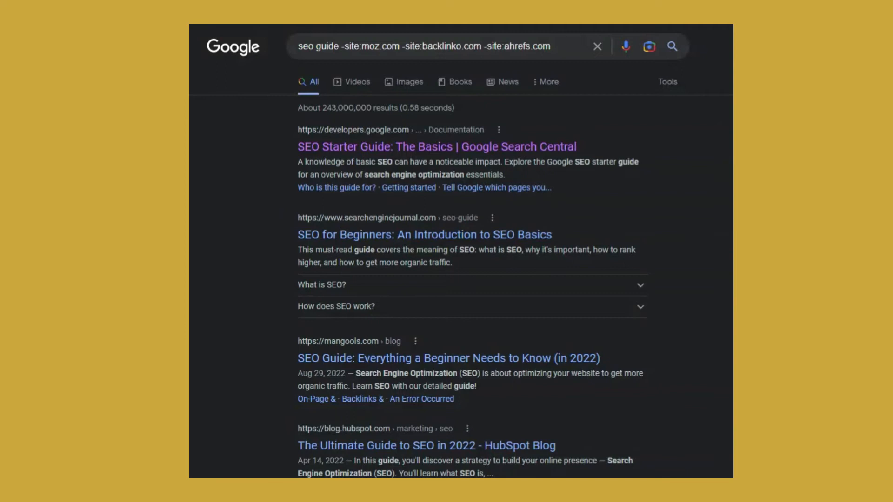
mouse_move(582, 126)
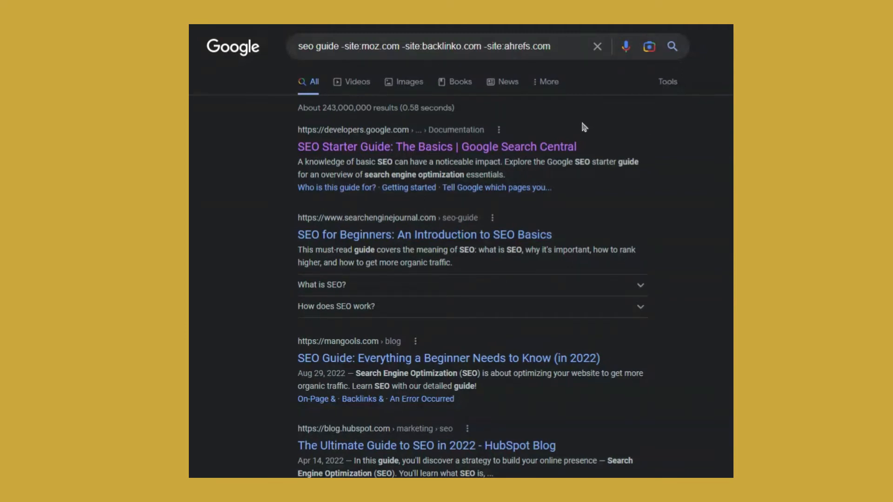
mouse_move(428, 59)
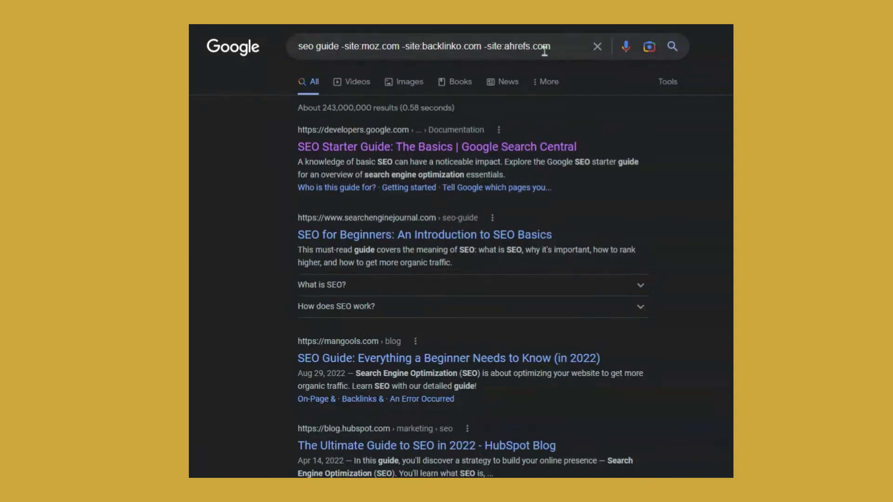
mouse_move(574, 258)
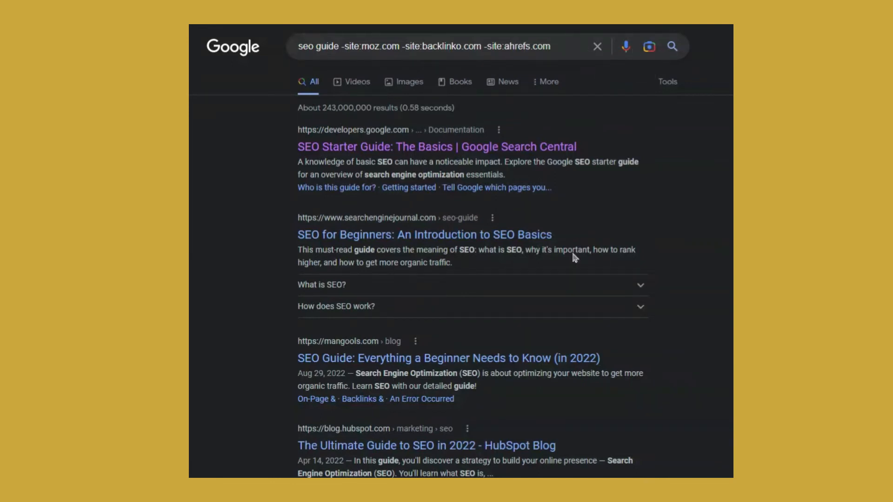
mouse_move(611, 26)
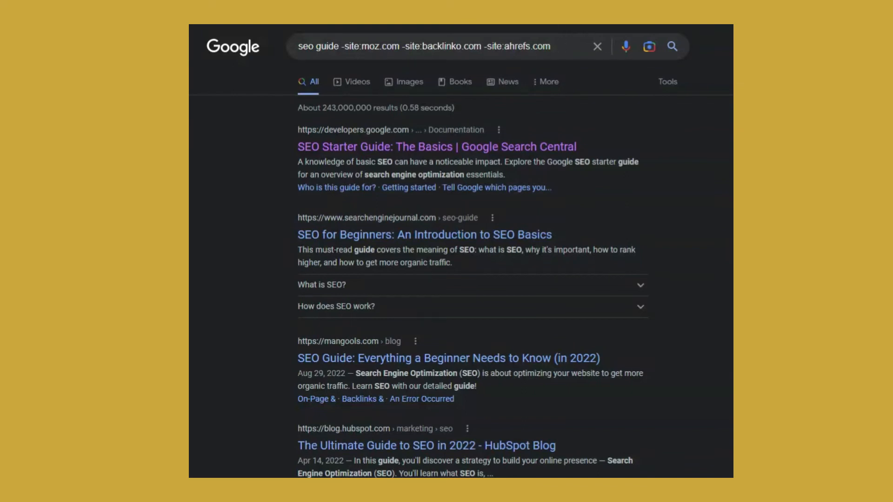
Search 'seo podcasts seosly' to bring up SEOSLY's podcast articles.
triple_click(421, 46)
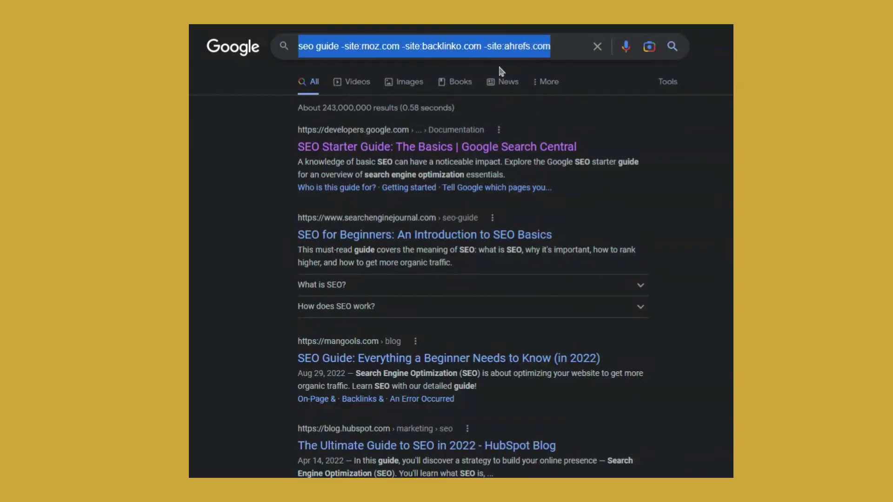
type("seo podcasts seosly")
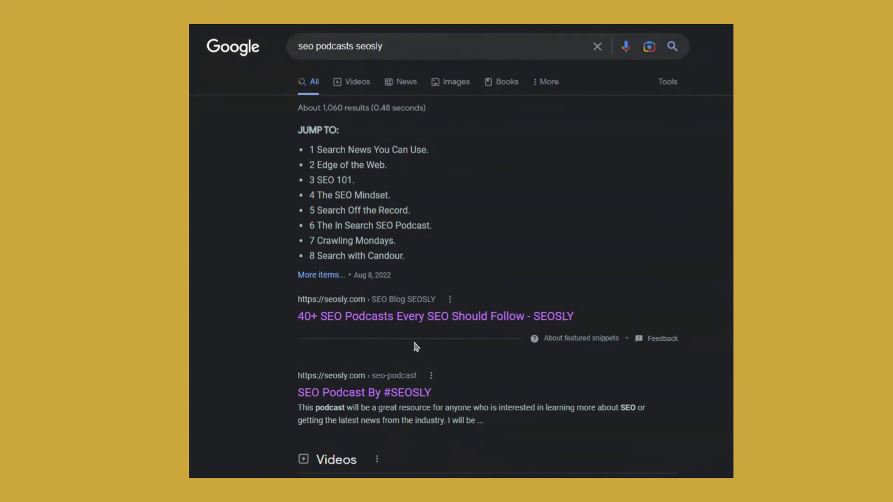
left_click(435, 316)
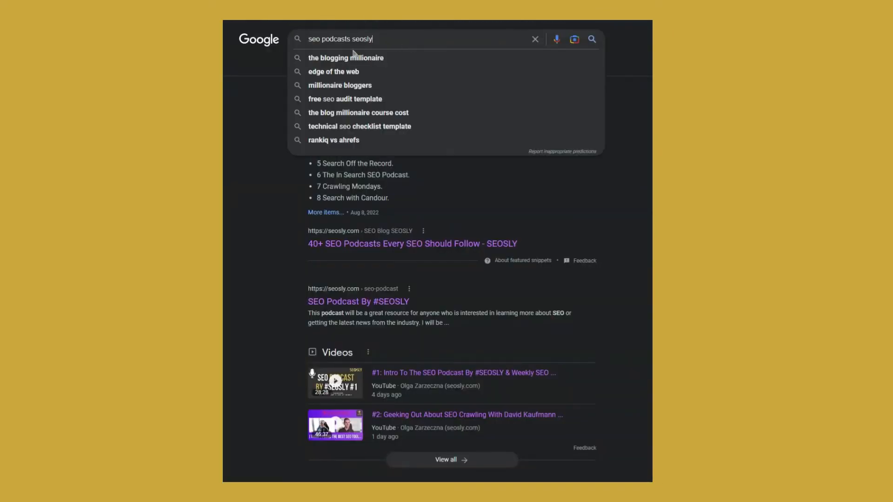
Search the quoted SEO podcasts sentence with -site:seosly.com to find copies on other sites.
triple_click(353, 38)
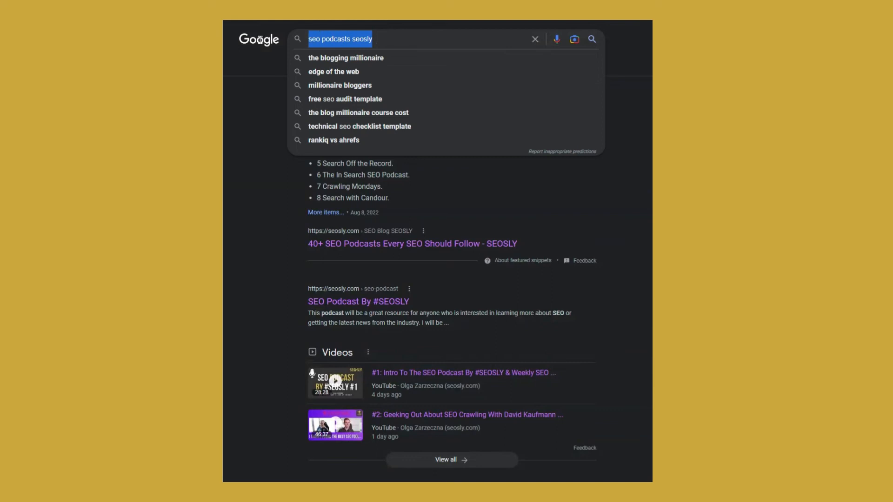
type("1")
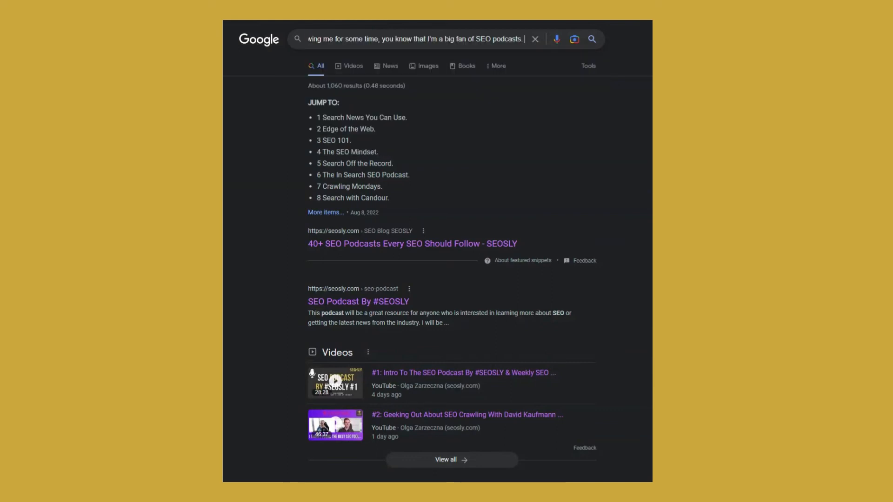
type("\"")
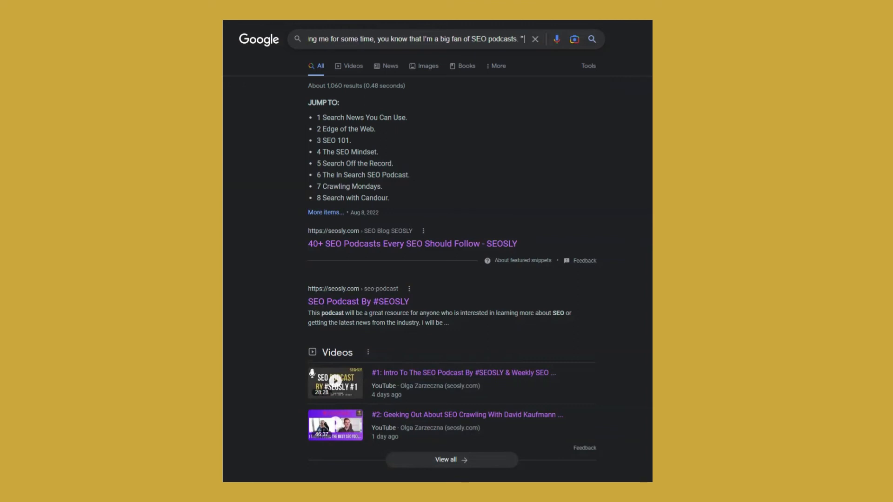
type("-site")
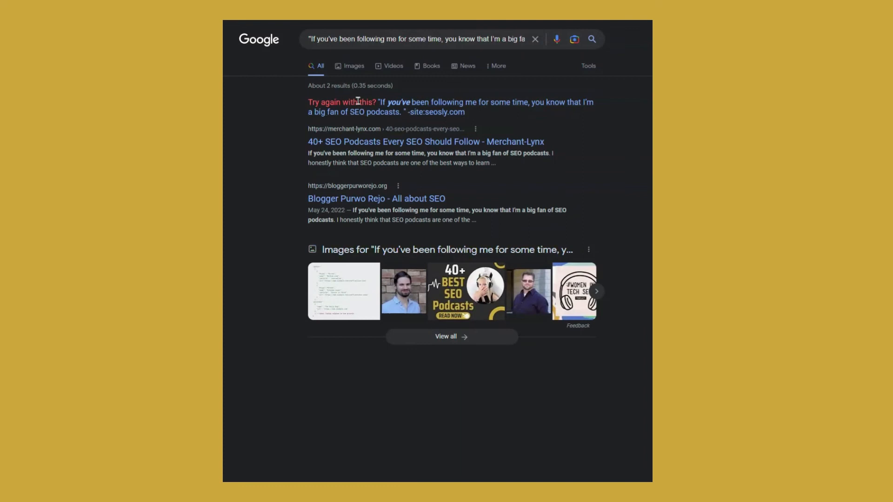
mouse_move(448, 235)
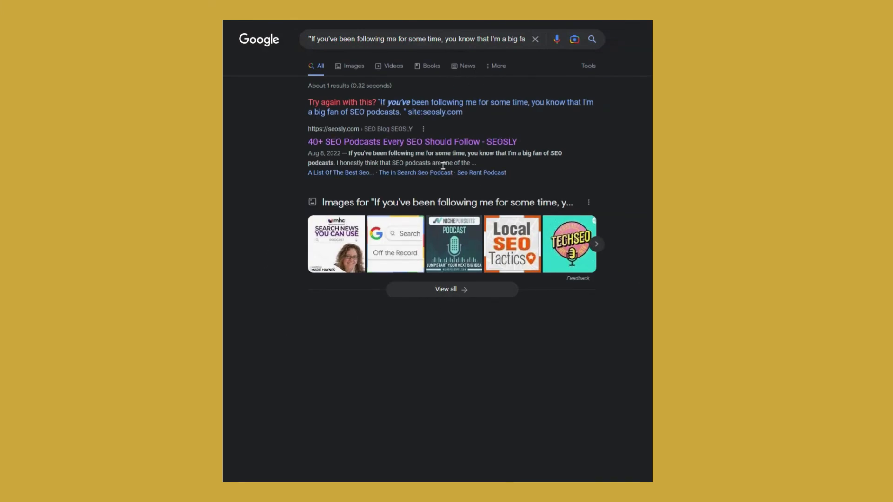
mouse_move(420, 193)
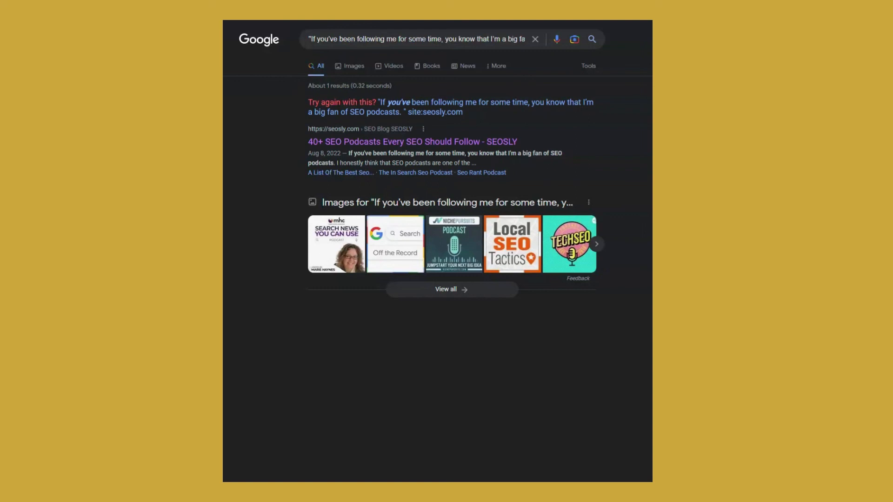
mouse_move(477, 117)
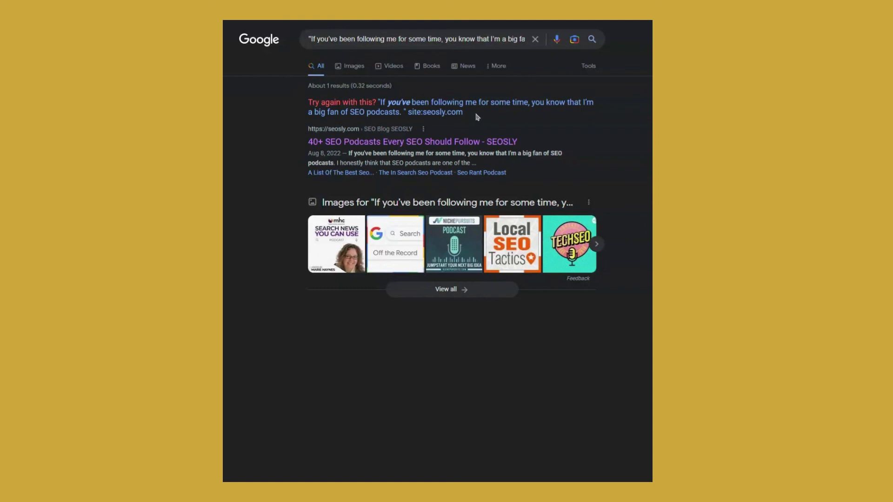